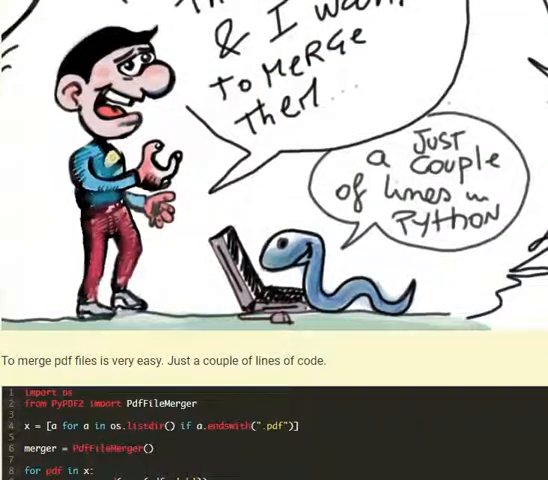
pyautogui.scroll(-3)
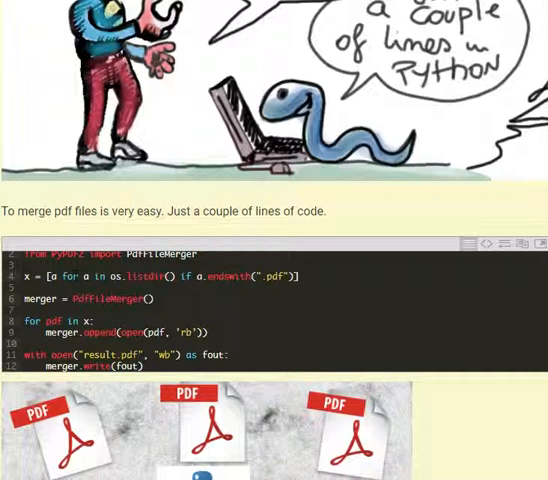
pyautogui.moveTo(128, 324)
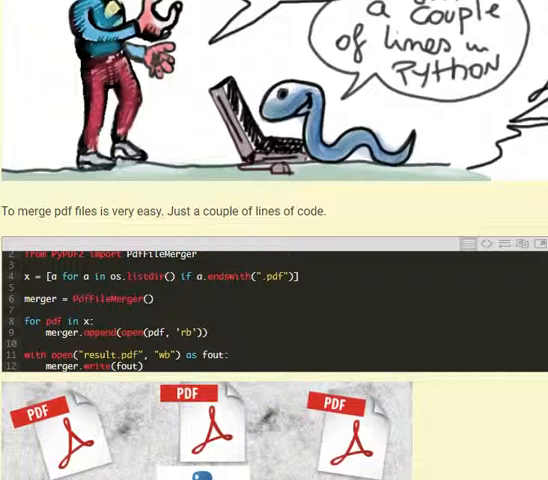
pyautogui.moveTo(65, 318)
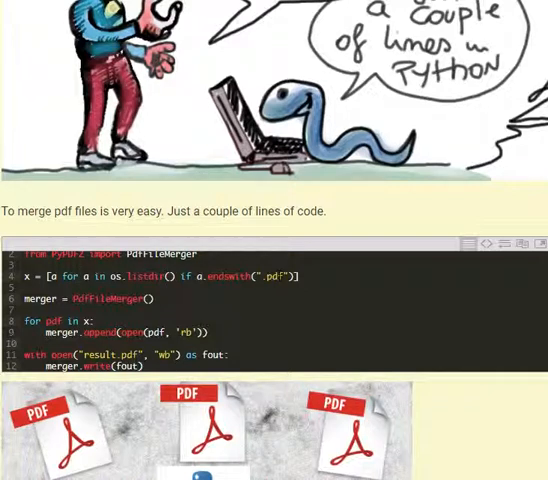
pyautogui.moveTo(86, 311)
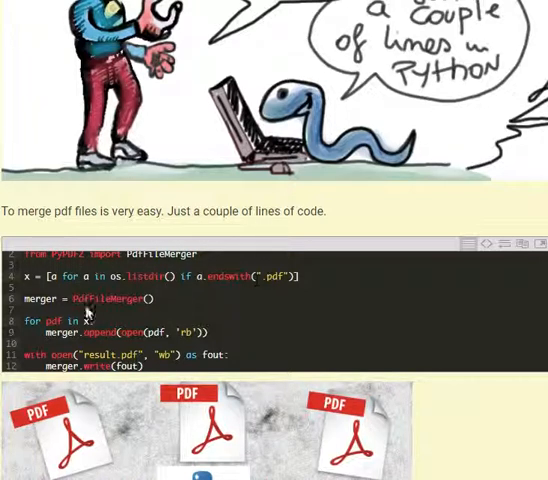